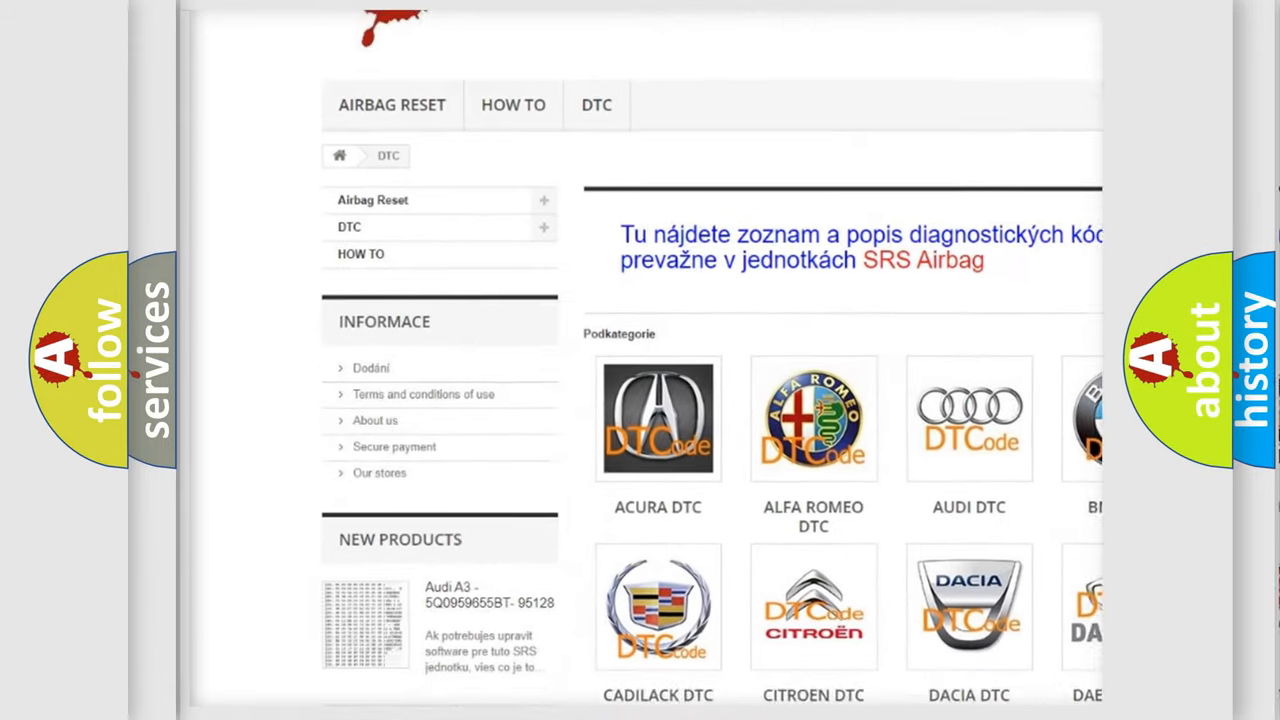
scroll(down, 3)
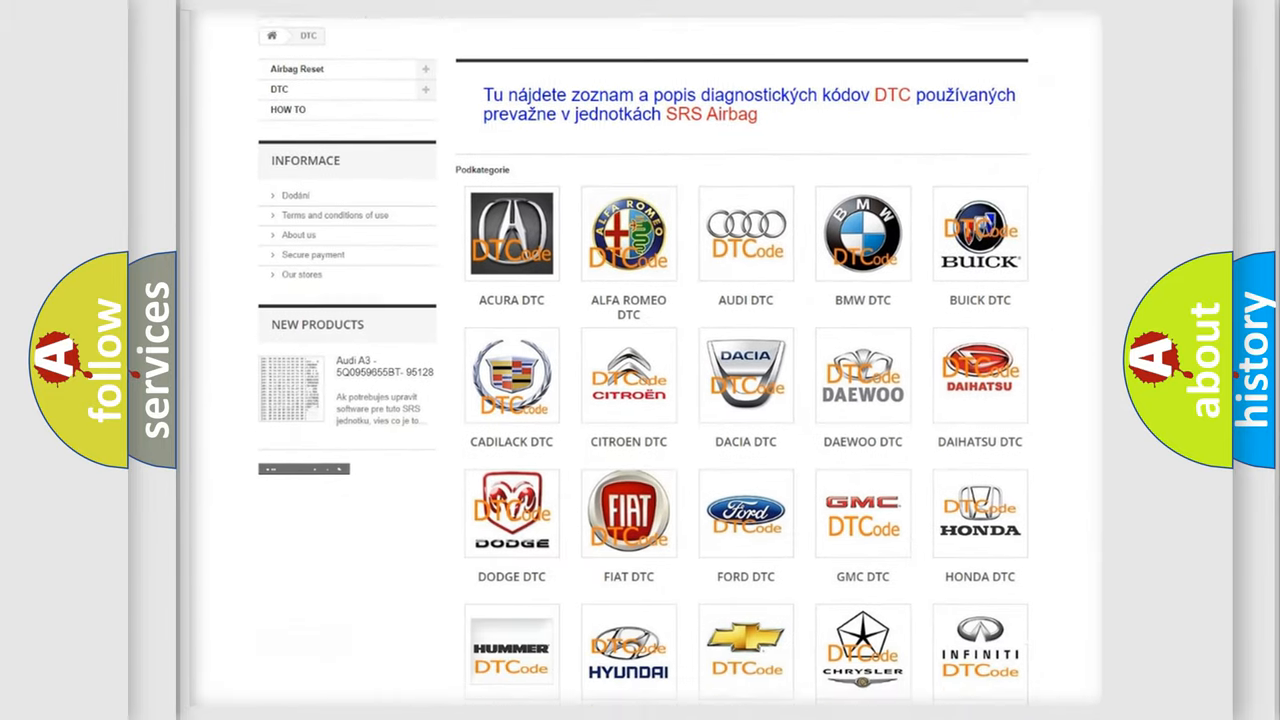
scroll(down, 3)
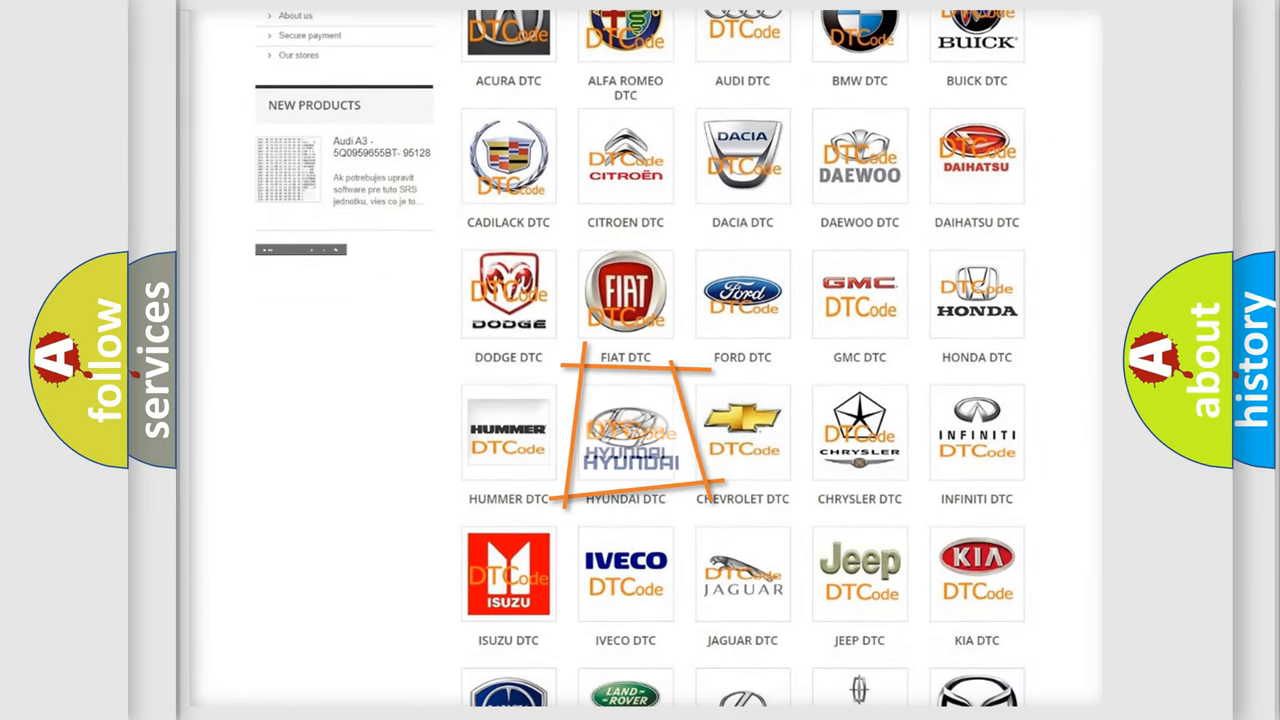